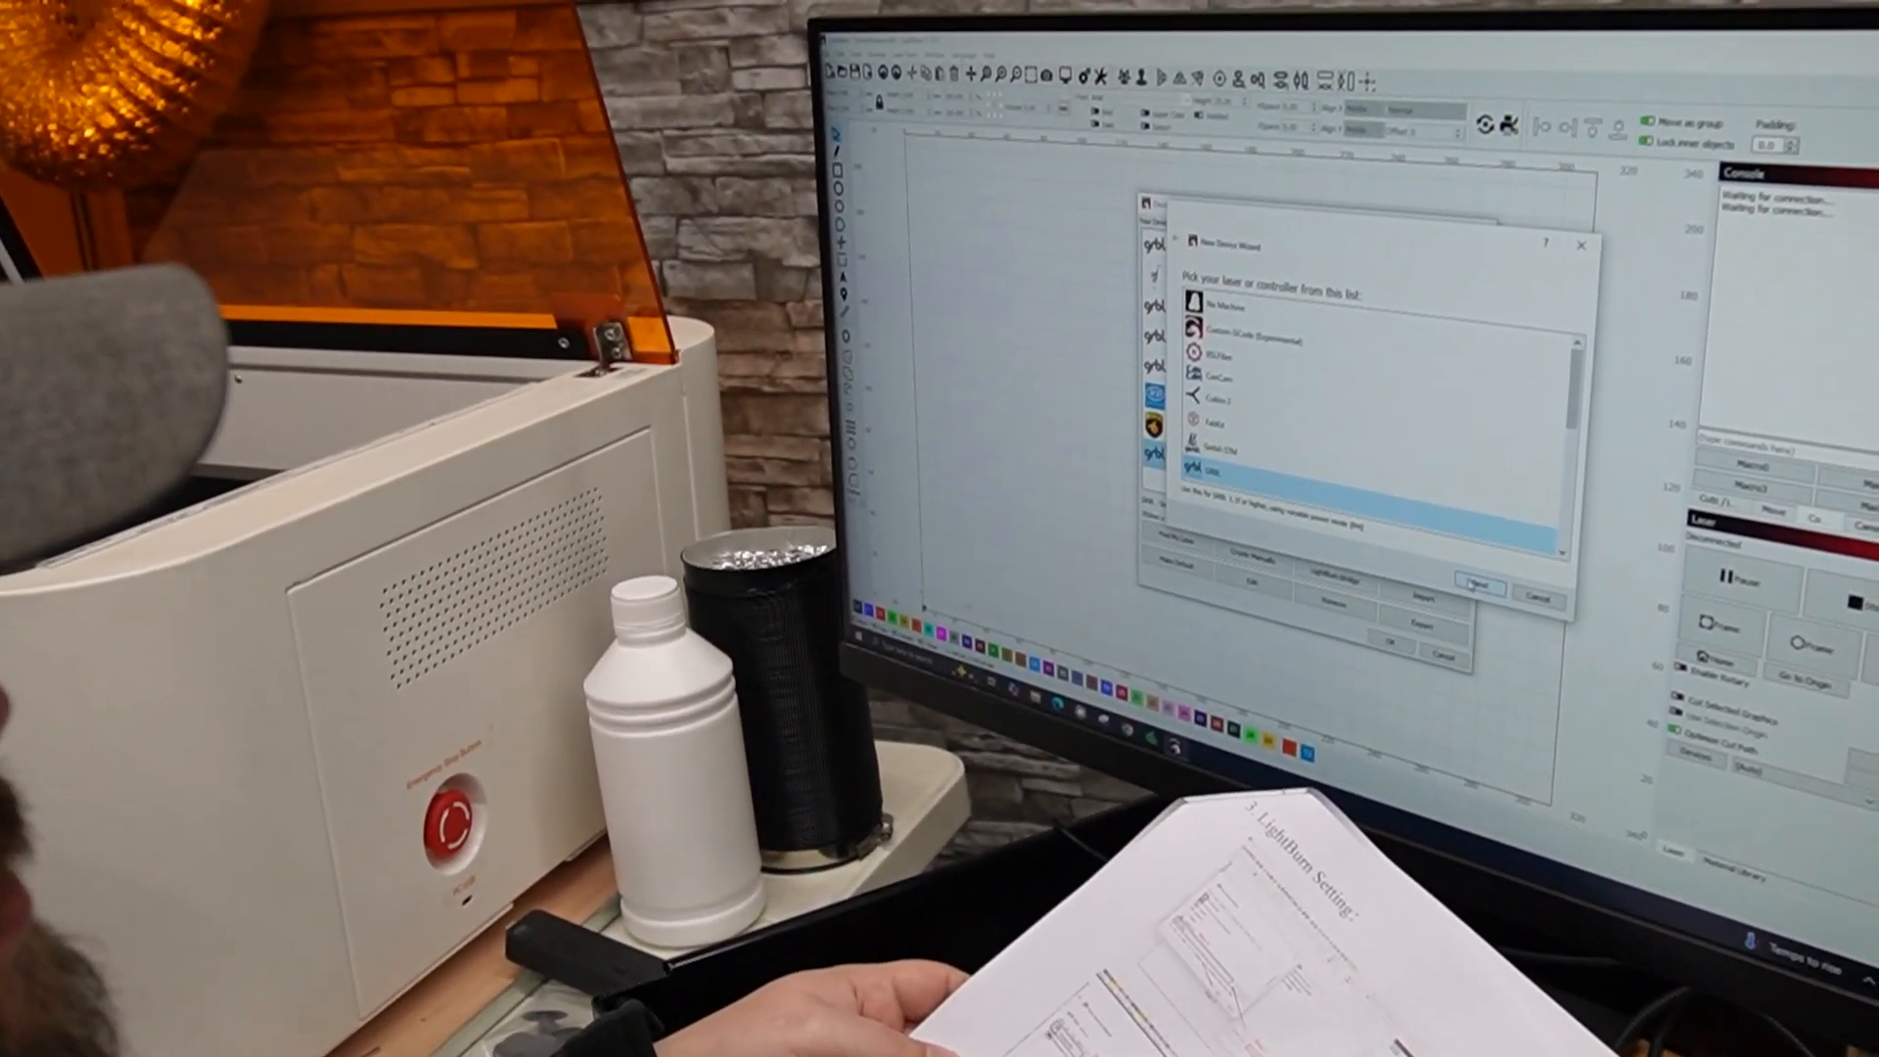
# Choose GRBL as the controller type in the New Device Wizard for the Mega laser
pyautogui.click(1478, 587)
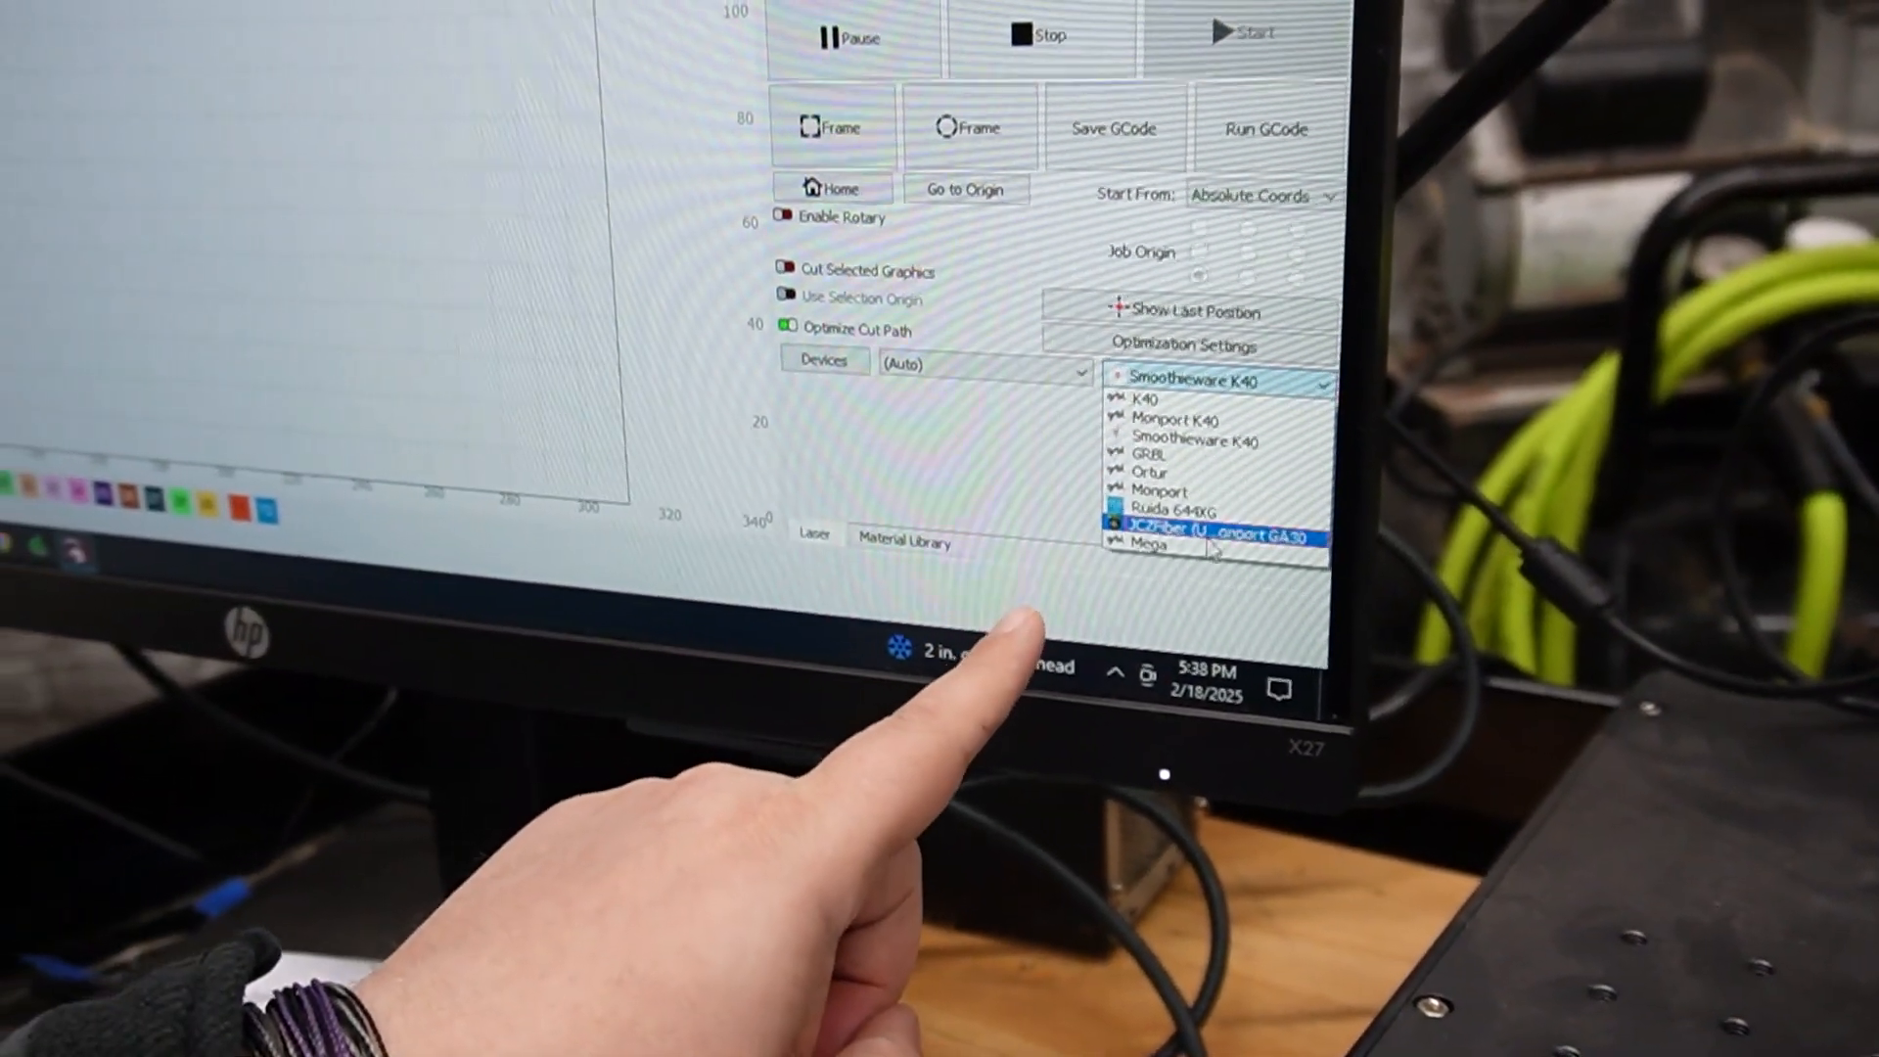
# Make Mega the active laser and set its Baud Rate to 1,000,000 in Device Settings
pyautogui.click(1214, 378)
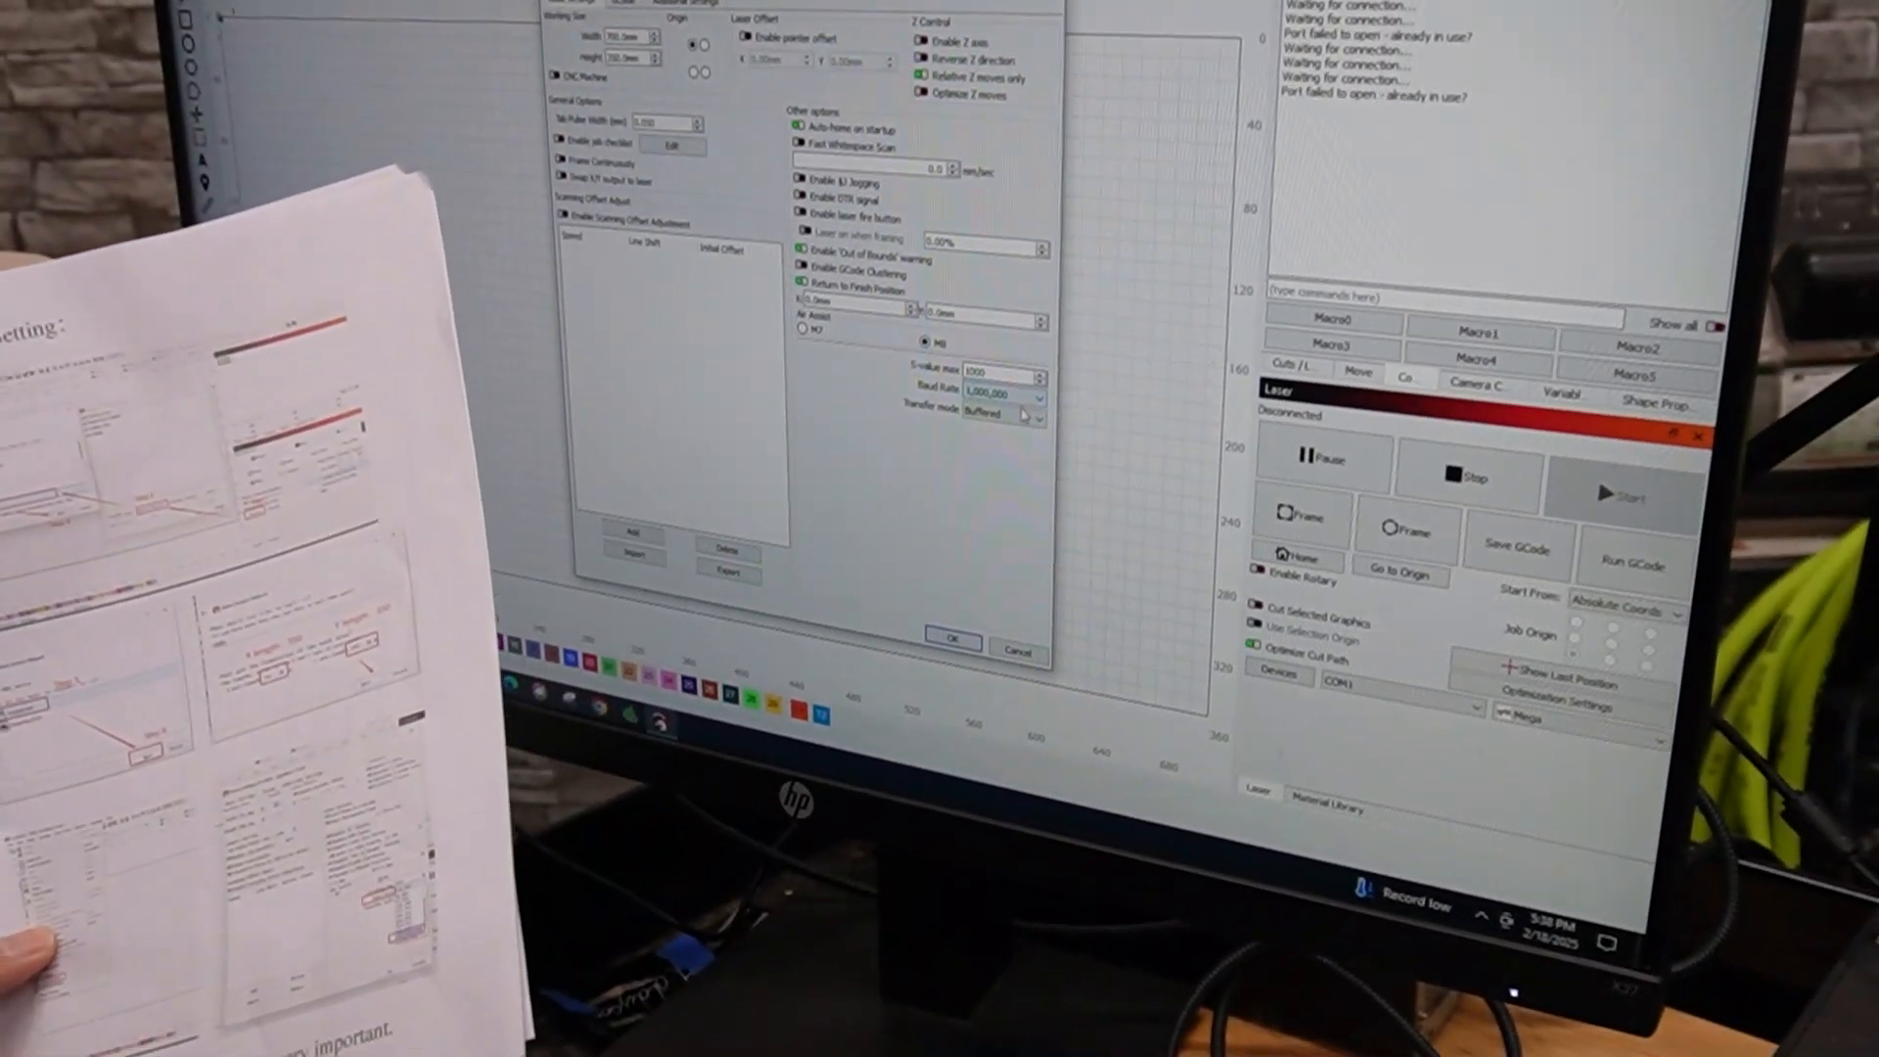
pyautogui.click(1040, 393)
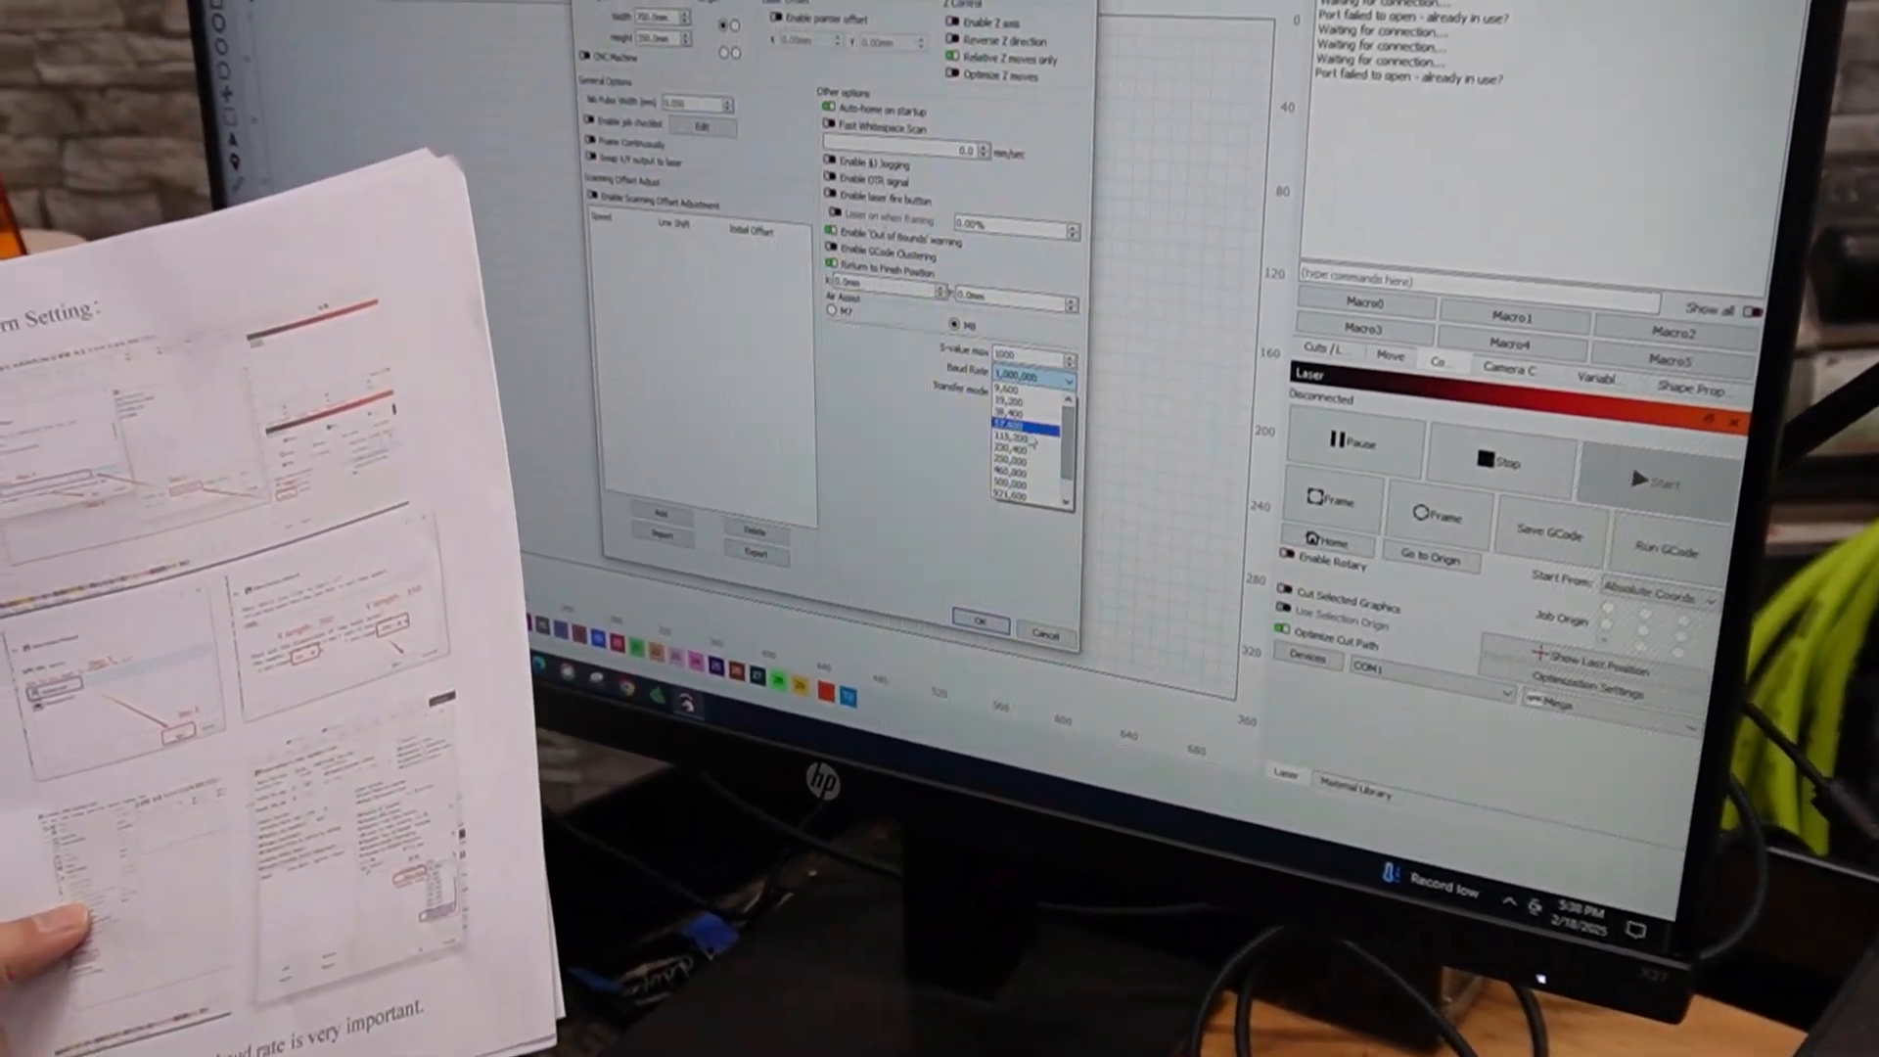